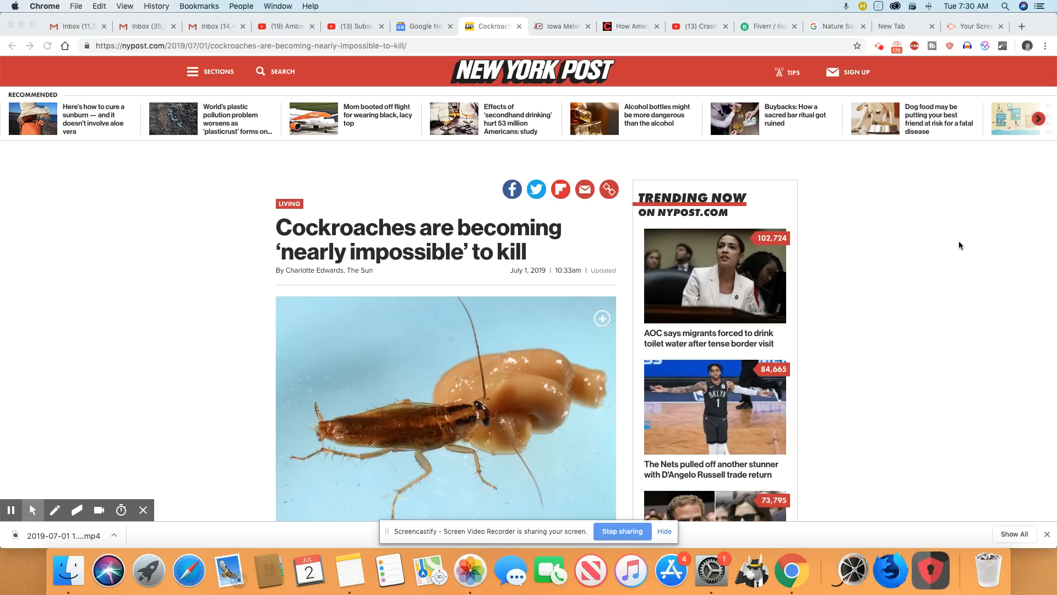
pyautogui.moveTo(857, 190)
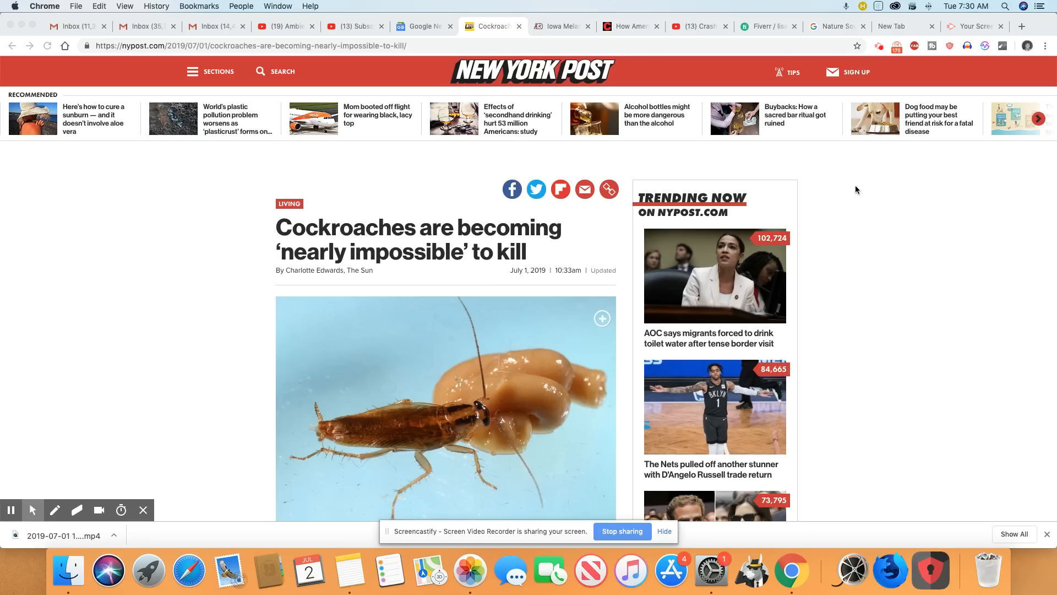
pyautogui.scroll(-3)
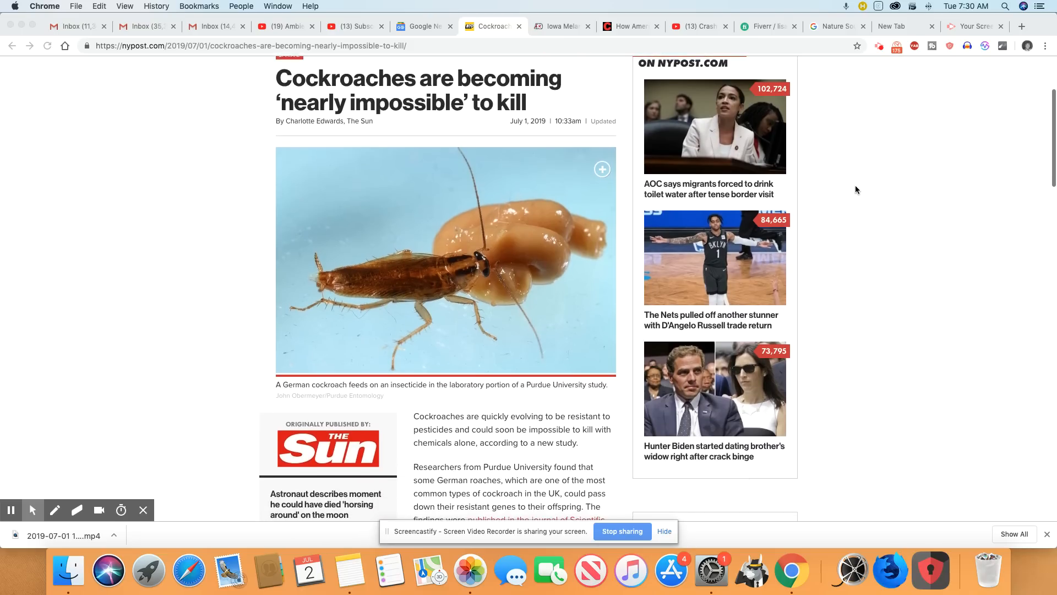
pyautogui.scroll(-3)
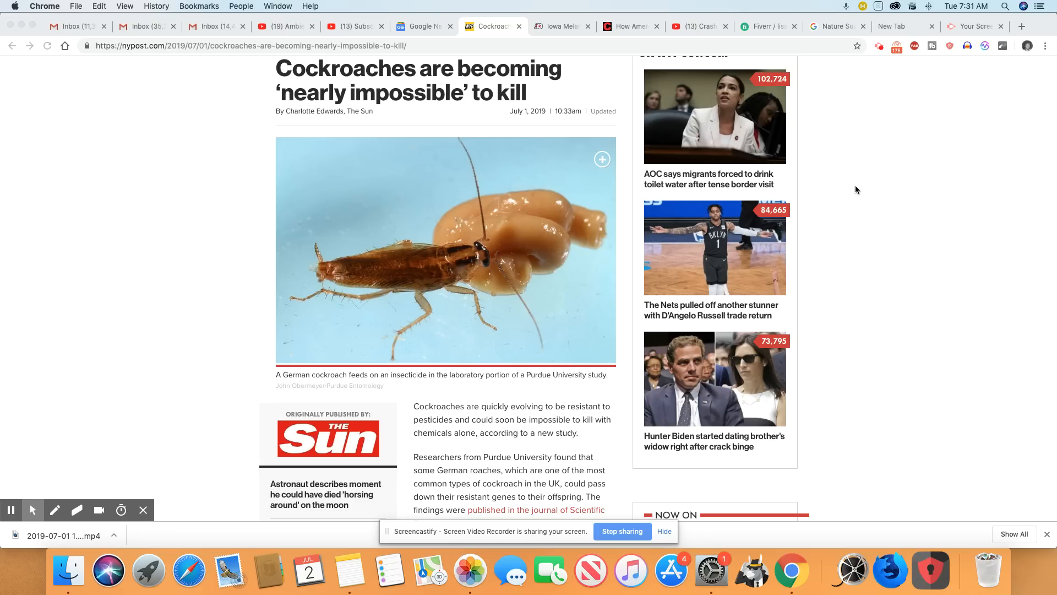
pyautogui.scroll(3)
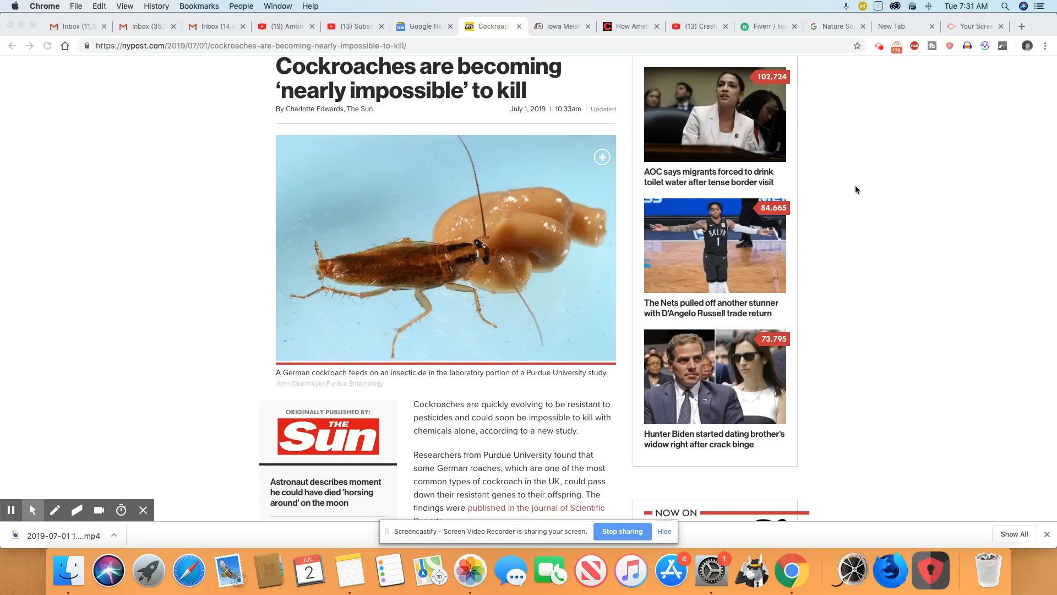
pyautogui.scroll(-3)
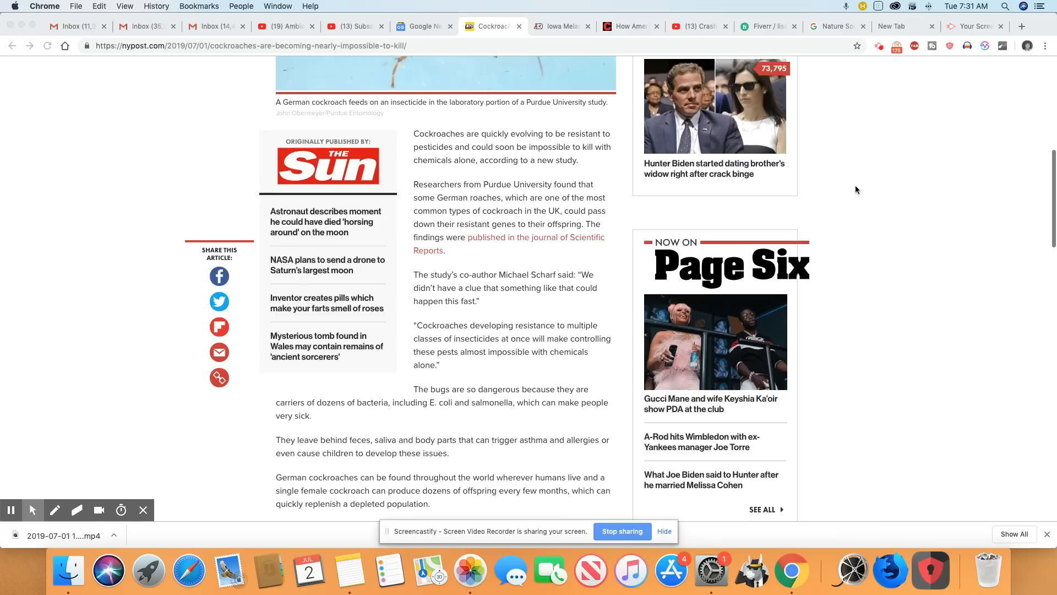
pyautogui.scroll(-3)
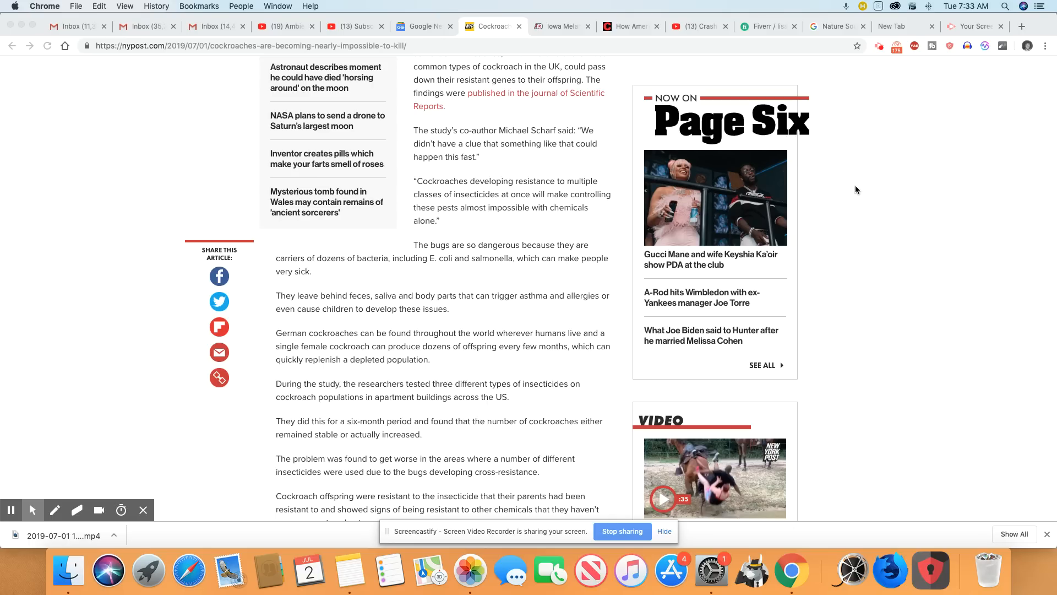
pyautogui.scroll(-3)
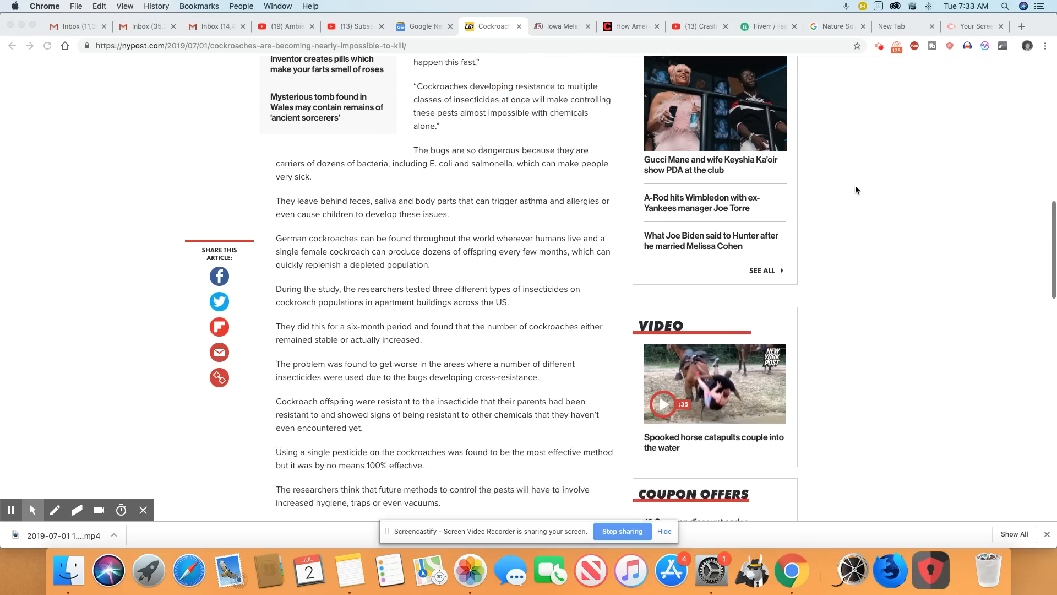
pyautogui.scroll(-3)
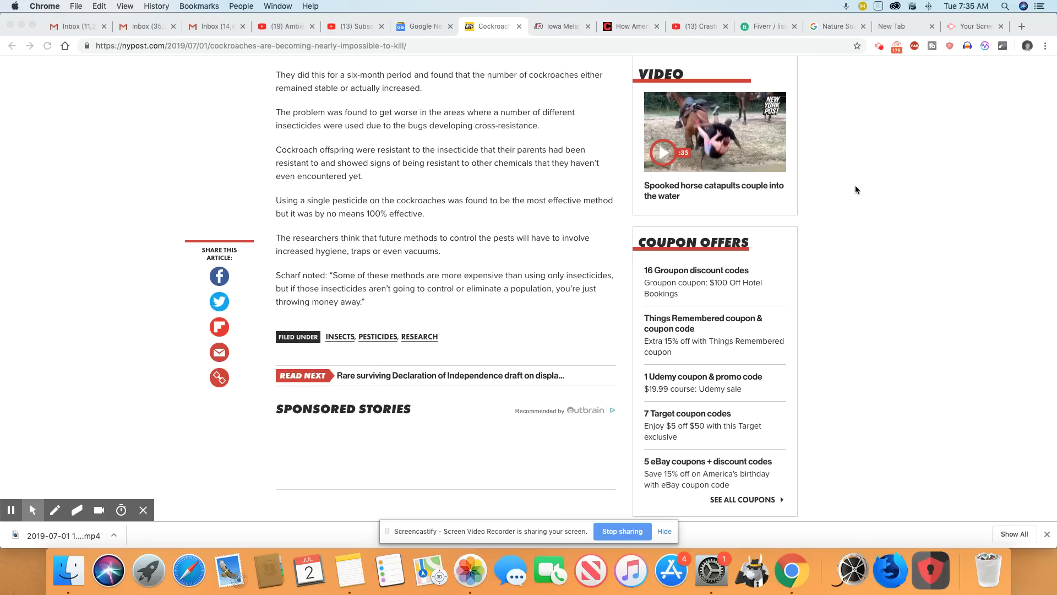
pyautogui.scroll(3)
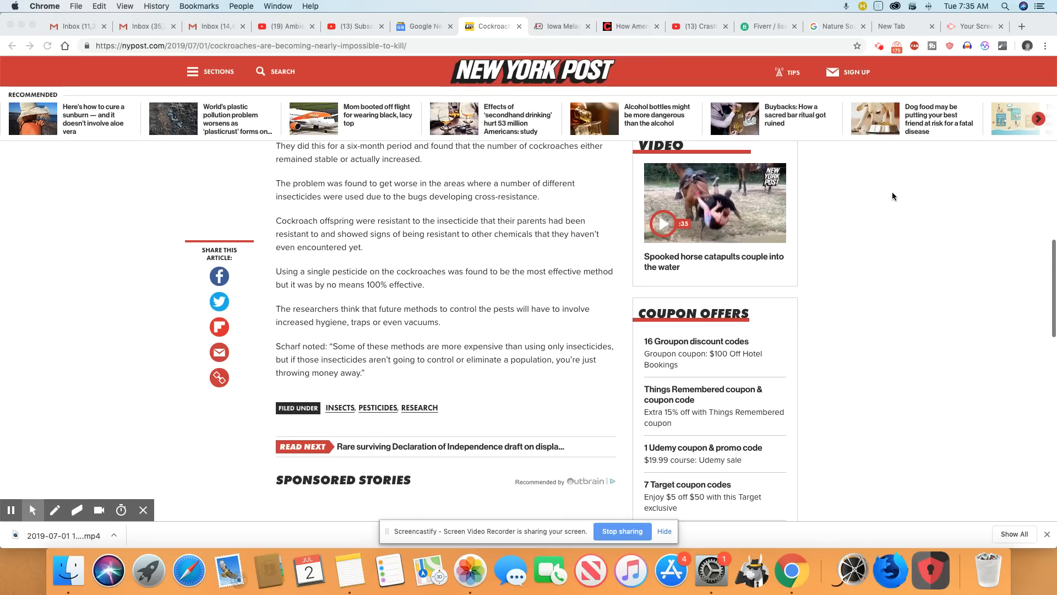
pyautogui.scroll(3)
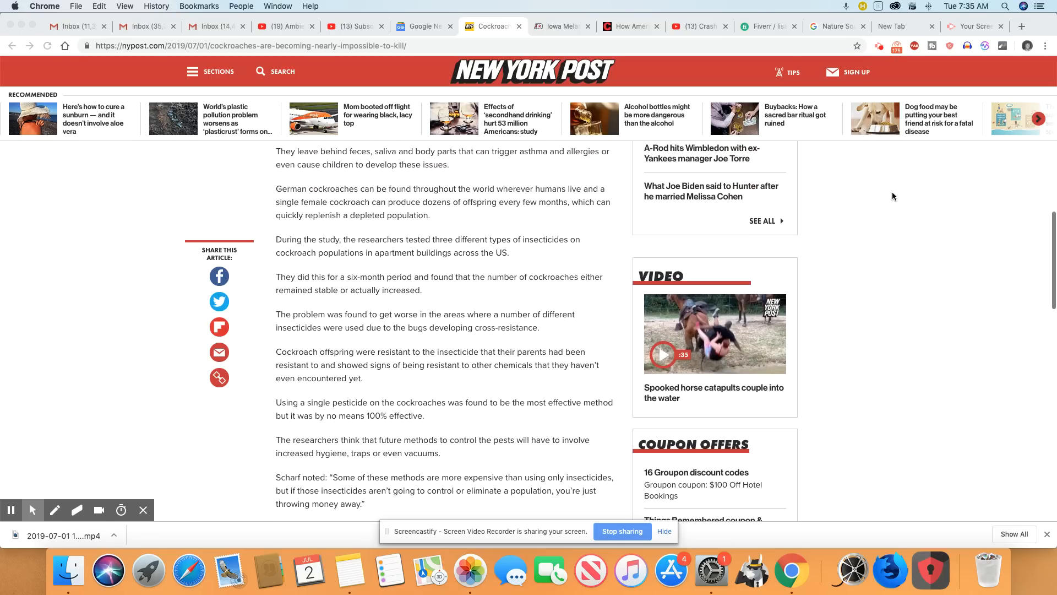
pyautogui.scroll(3)
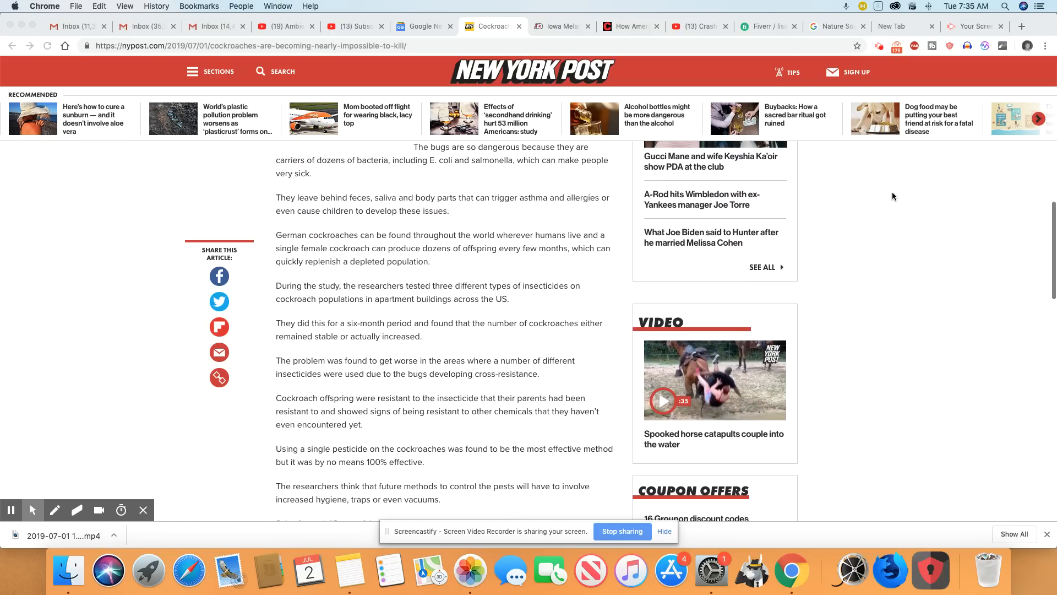
pyautogui.scroll(3)
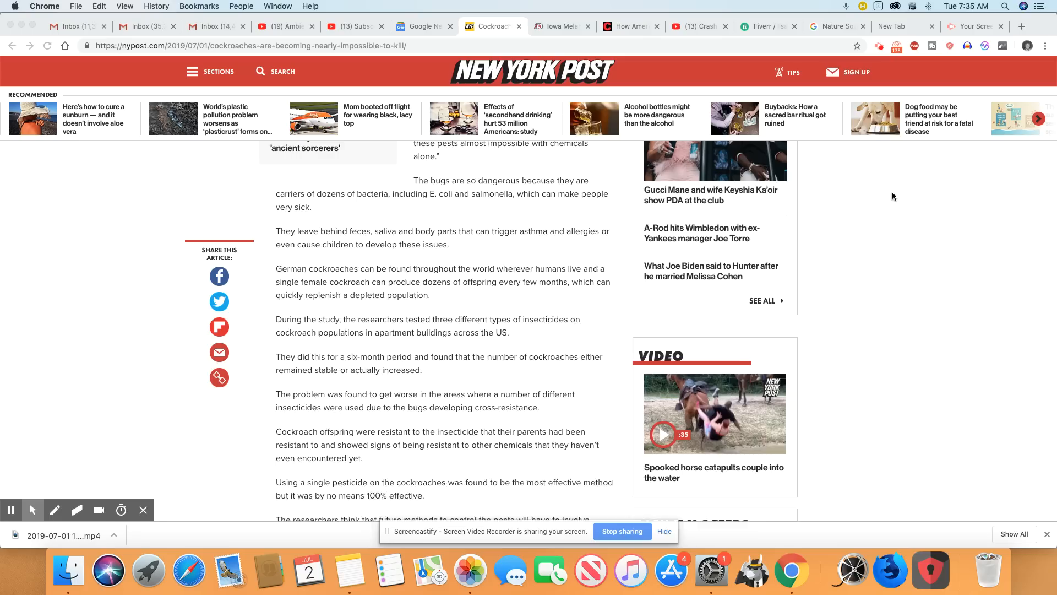
pyautogui.scroll(3)
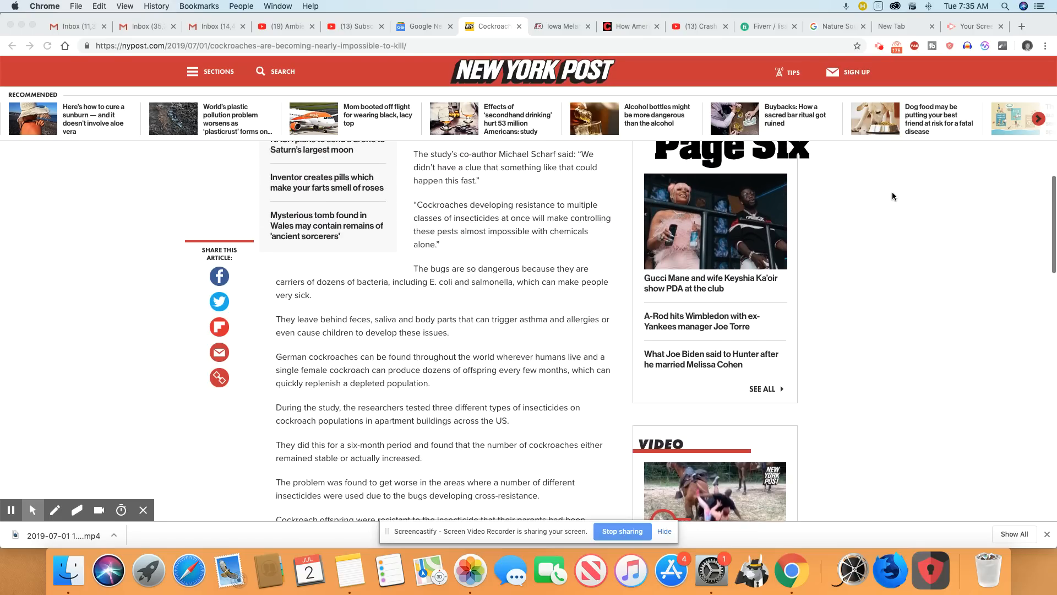
pyautogui.scroll(3)
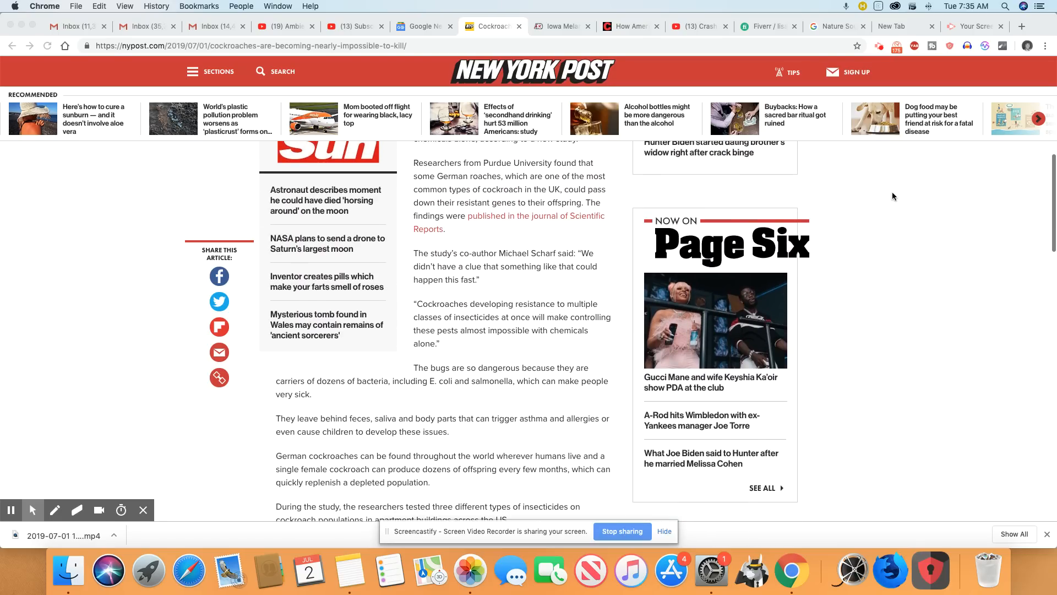
pyautogui.scroll(3)
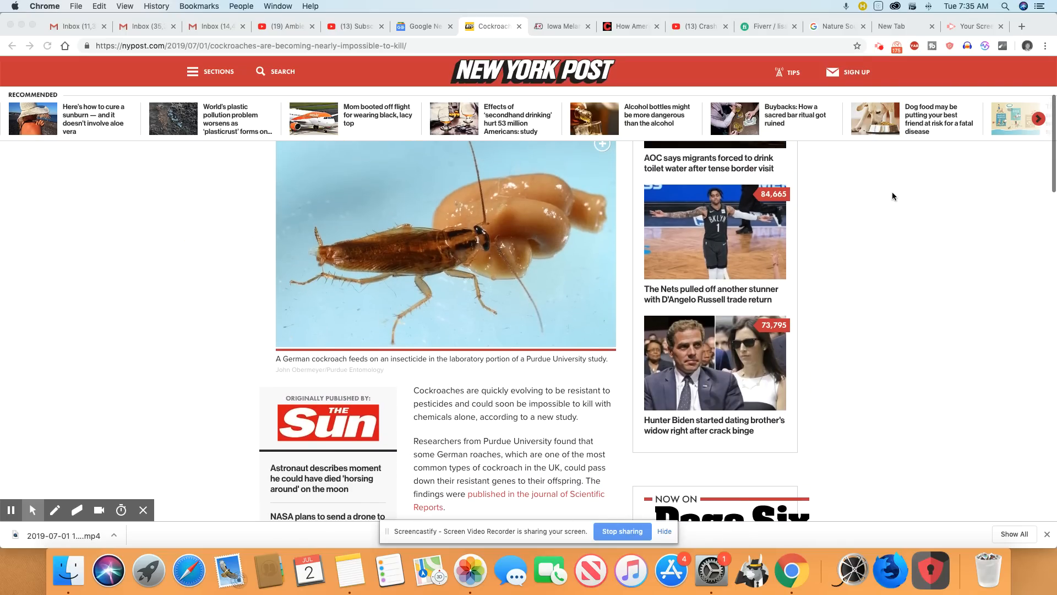
pyautogui.scroll(3)
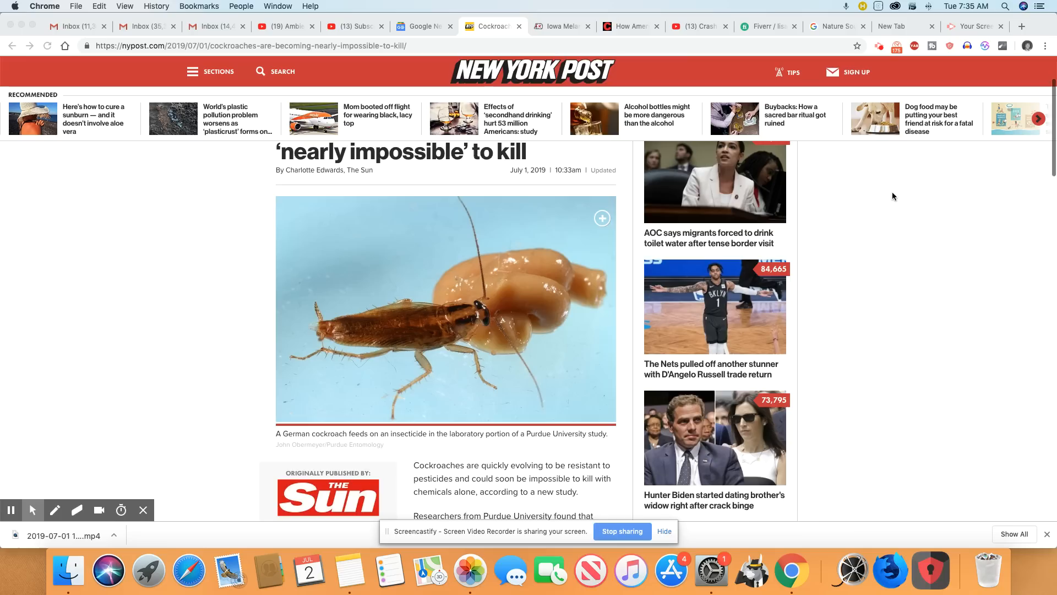
pyautogui.scroll(3)
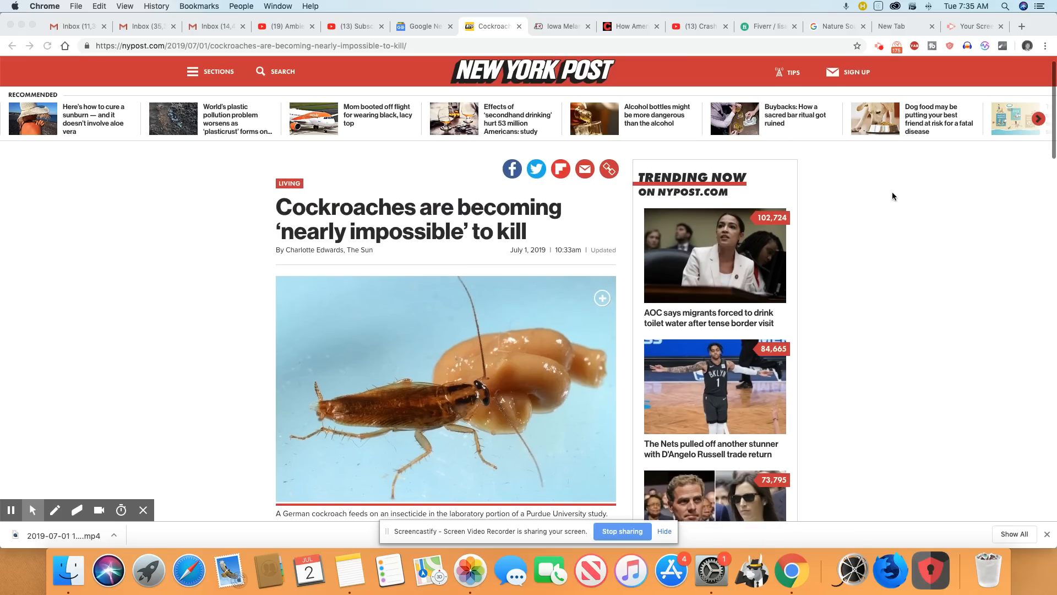
pyautogui.scroll(-3)
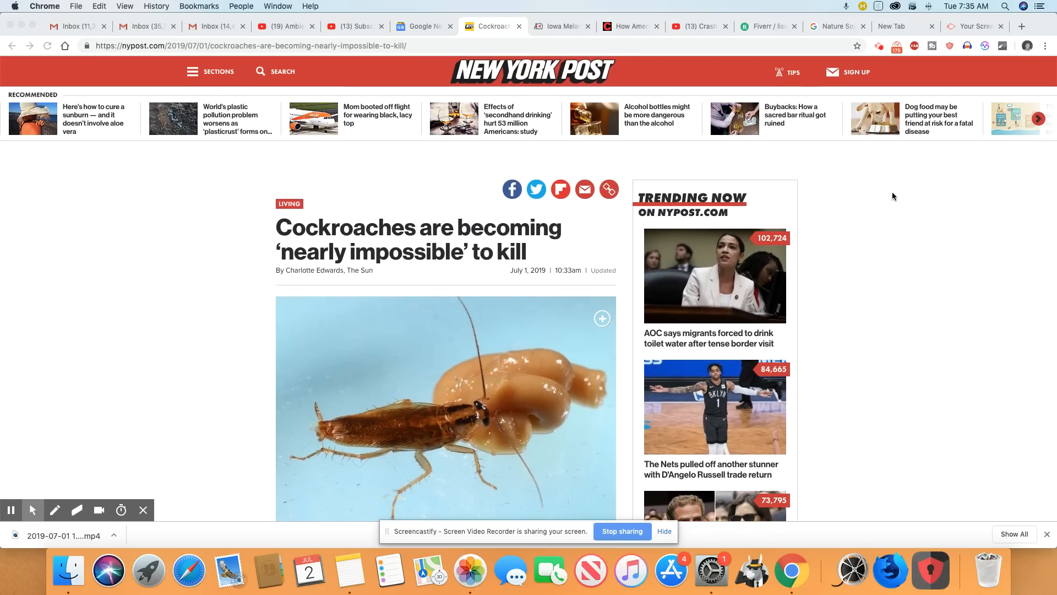